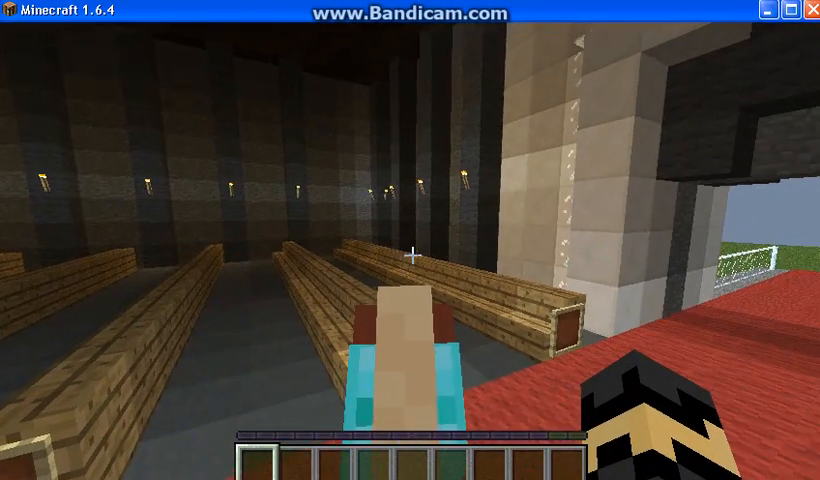
mouse_move(404, 256)
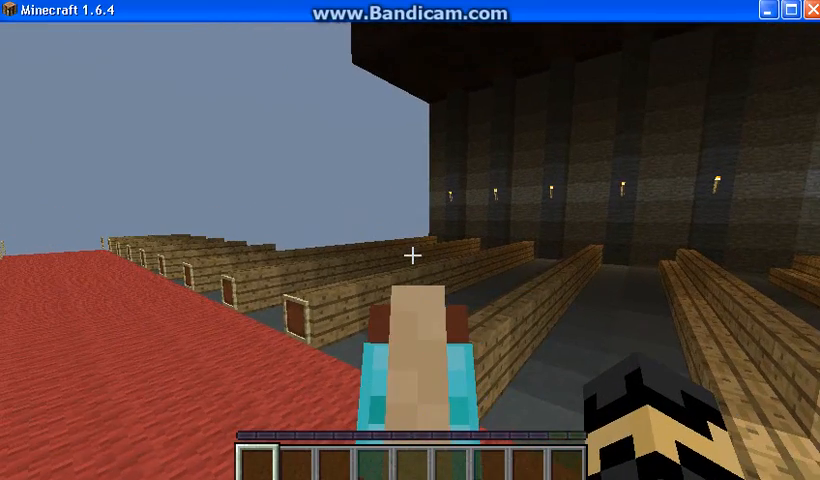
mouse_move(410, 256)
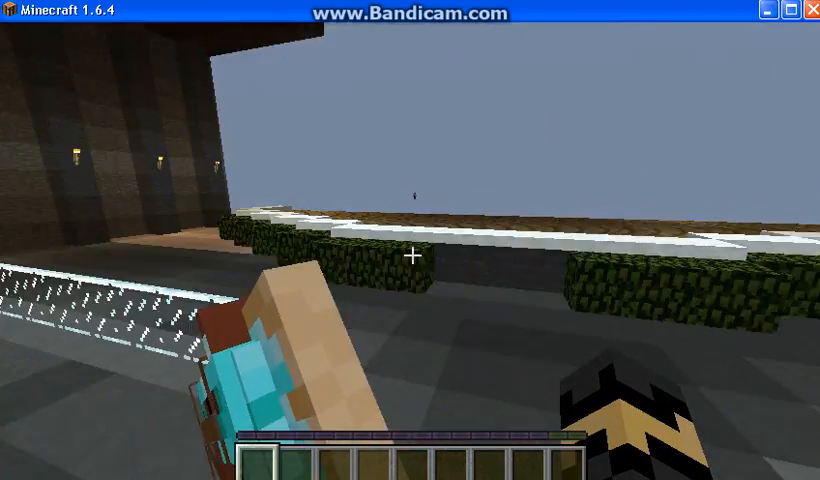
mouse_move(412, 256)
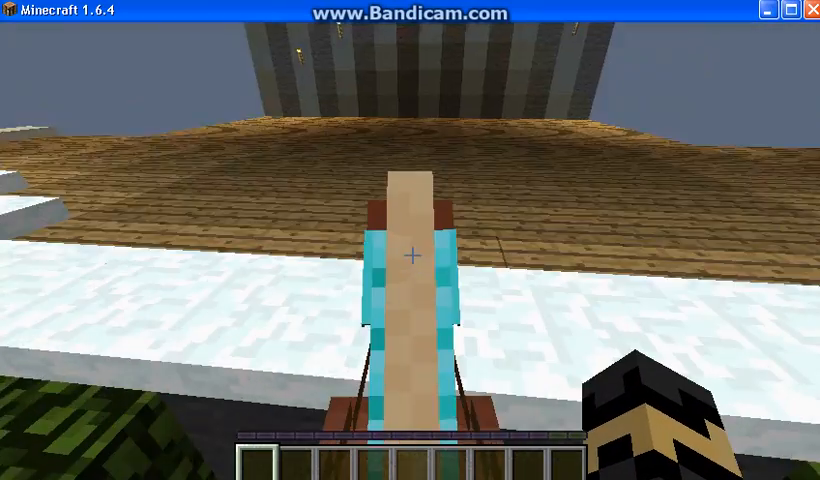
mouse_move(410, 256)
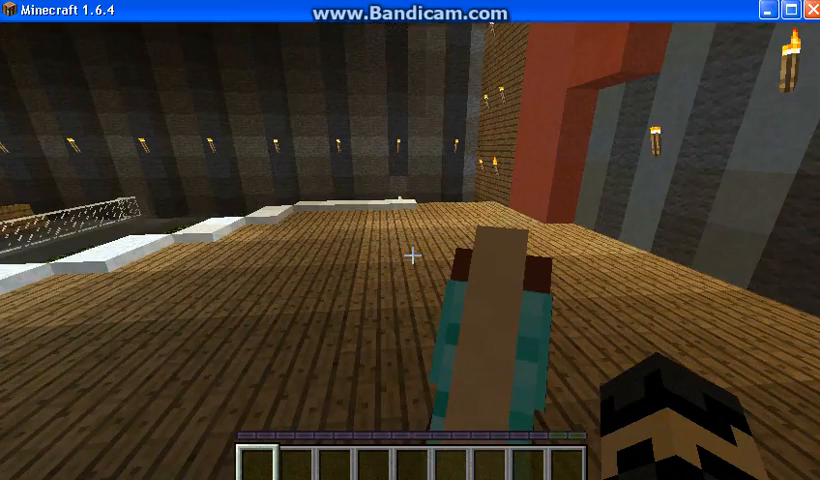
mouse_move(410, 256)
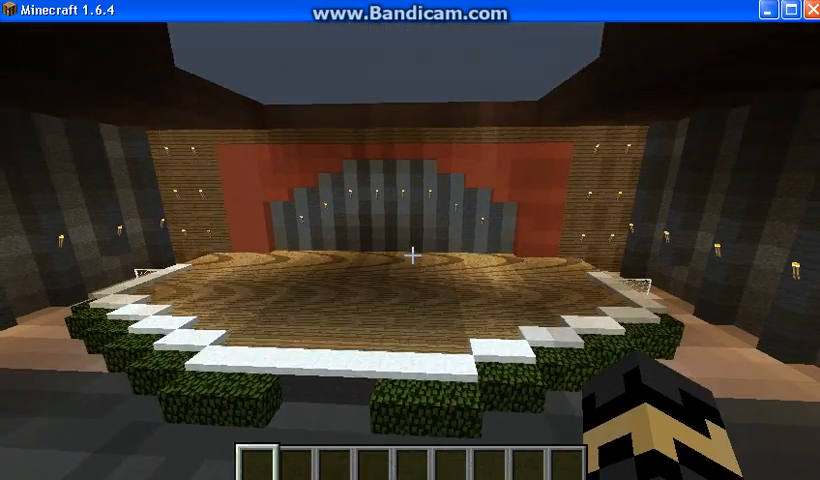
mouse_move(410, 256)
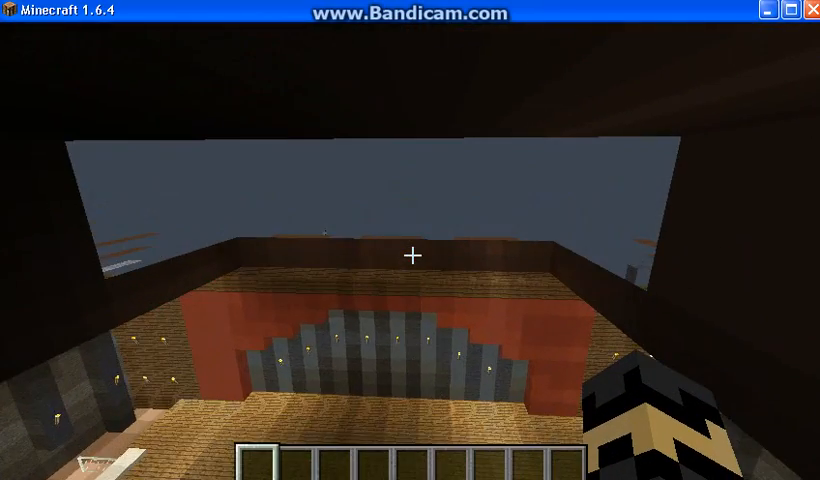
mouse_move(412, 256)
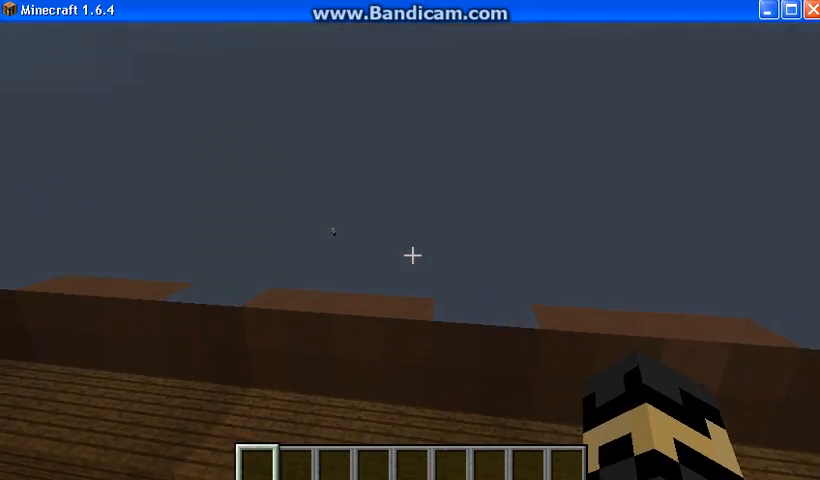
mouse_move(412, 256)
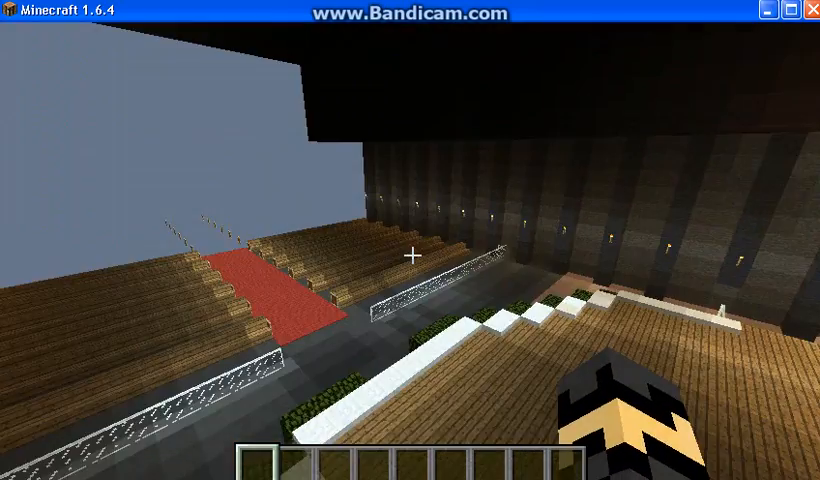
mouse_move(410, 256)
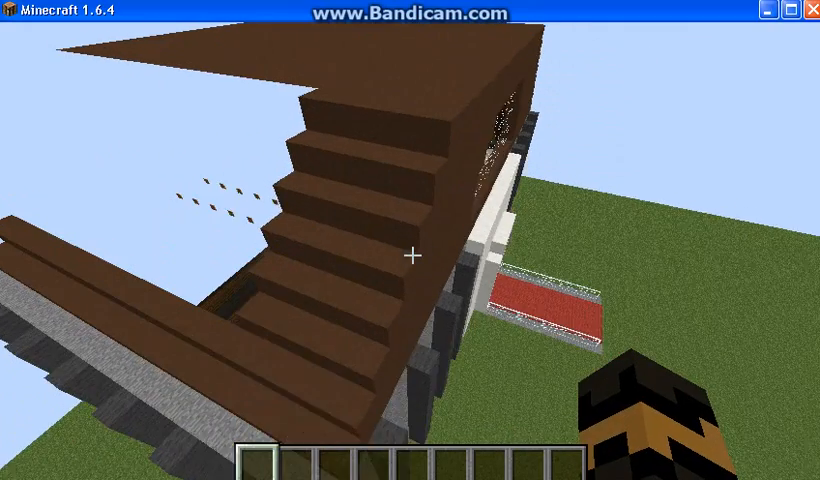
mouse_move(410, 258)
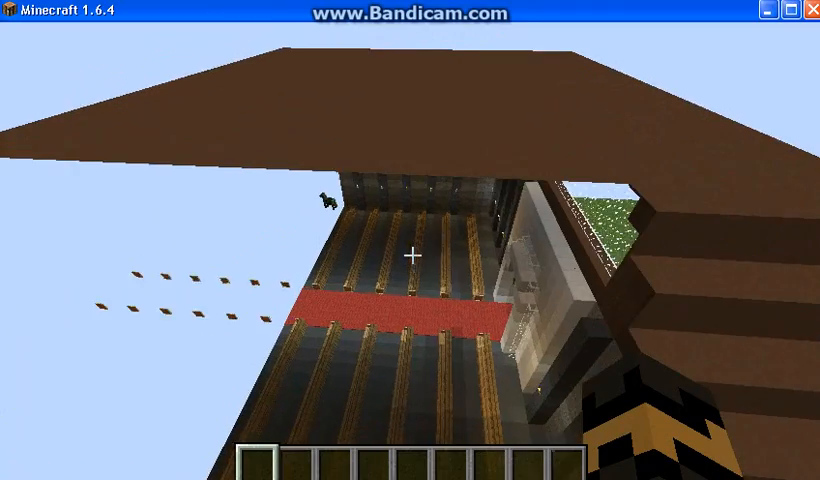
mouse_move(412, 258)
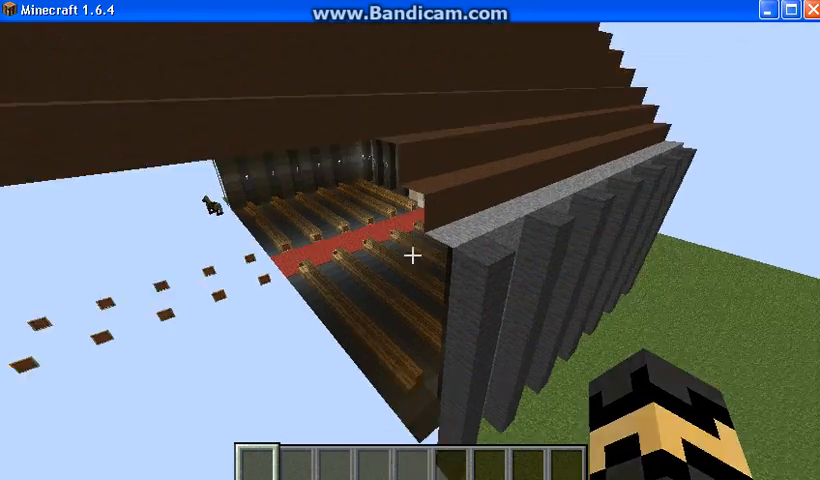
mouse_move(410, 256)
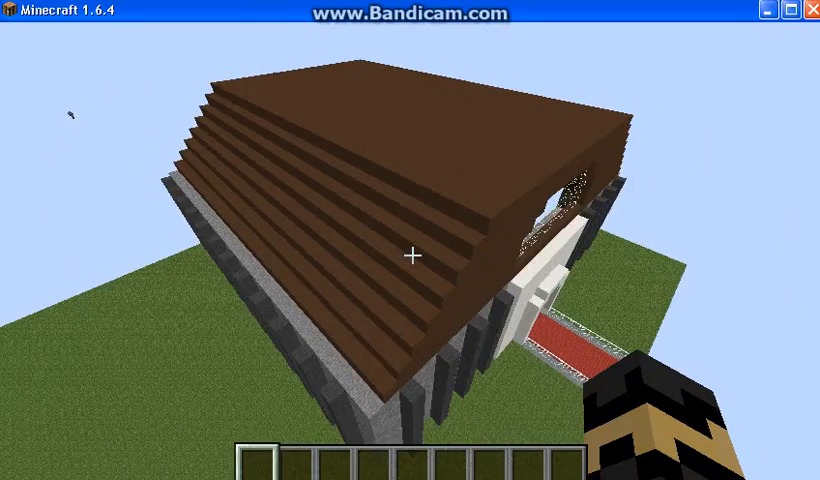
mouse_move(410, 256)
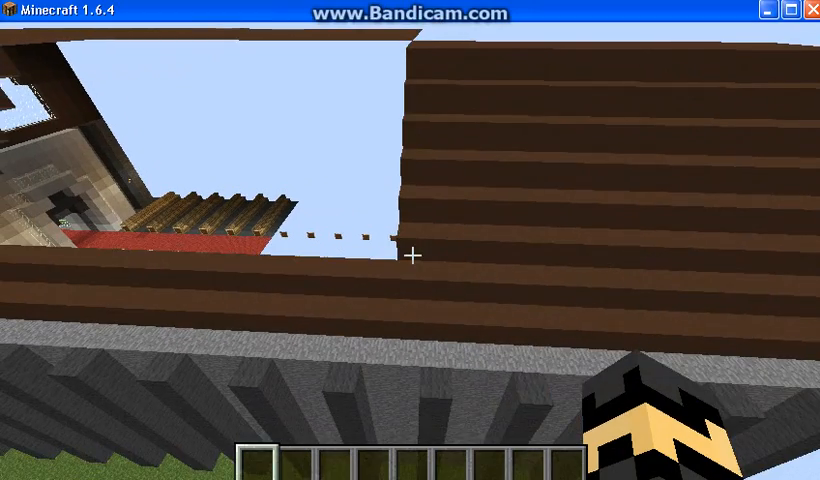
mouse_move(414, 256)
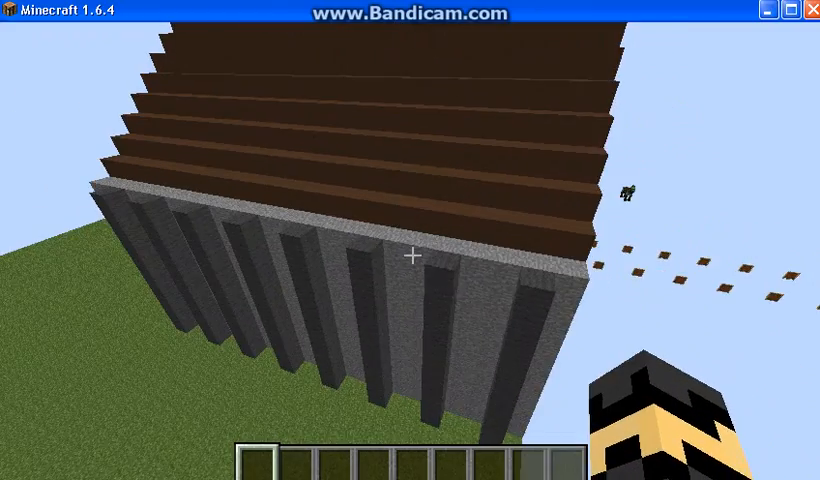
mouse_move(412, 256)
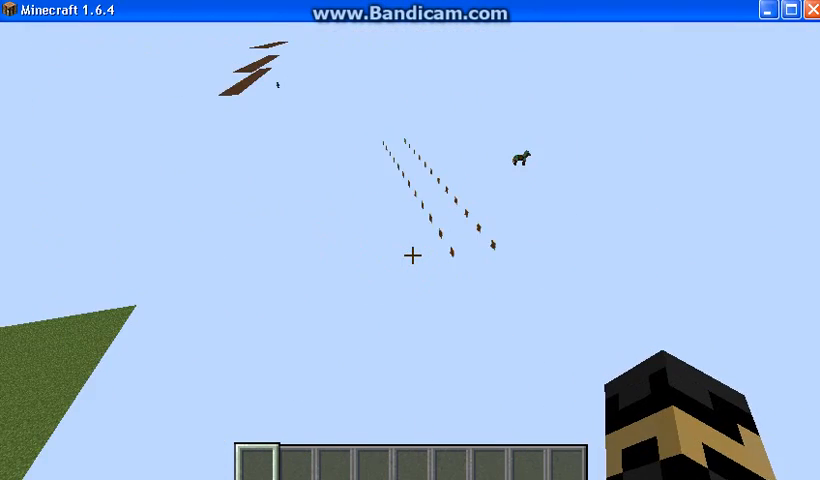
mouse_move(412, 256)
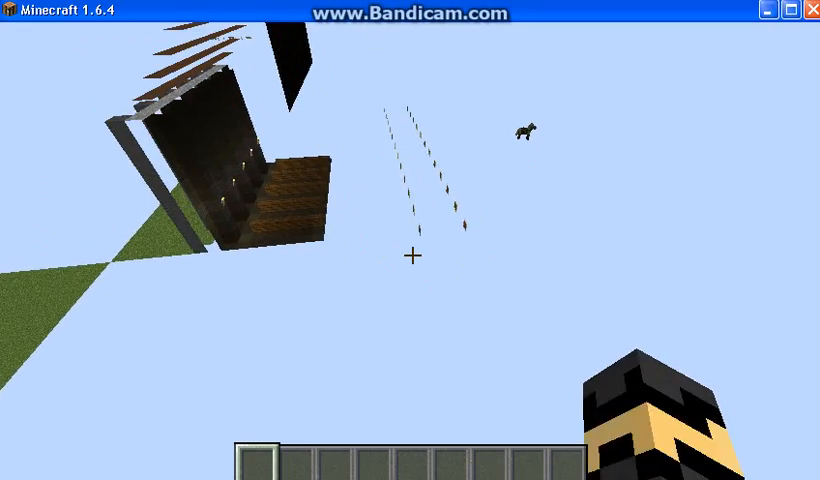